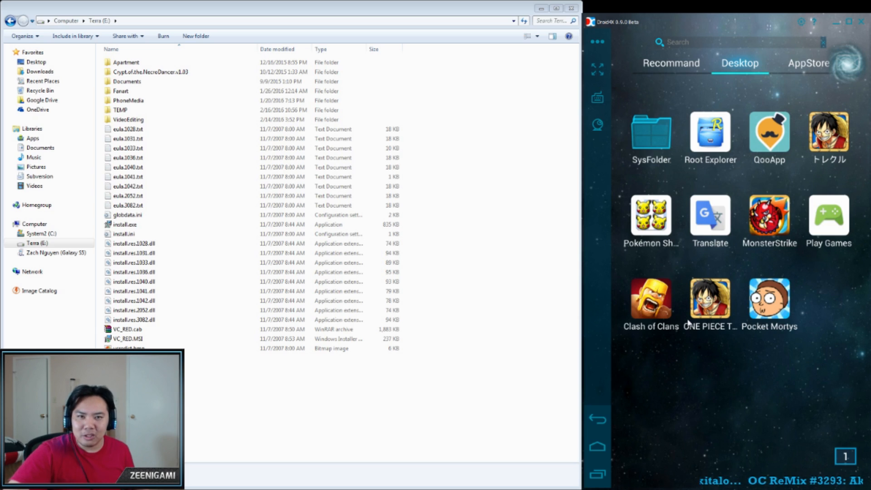
pyautogui.moveTo(619, 230)
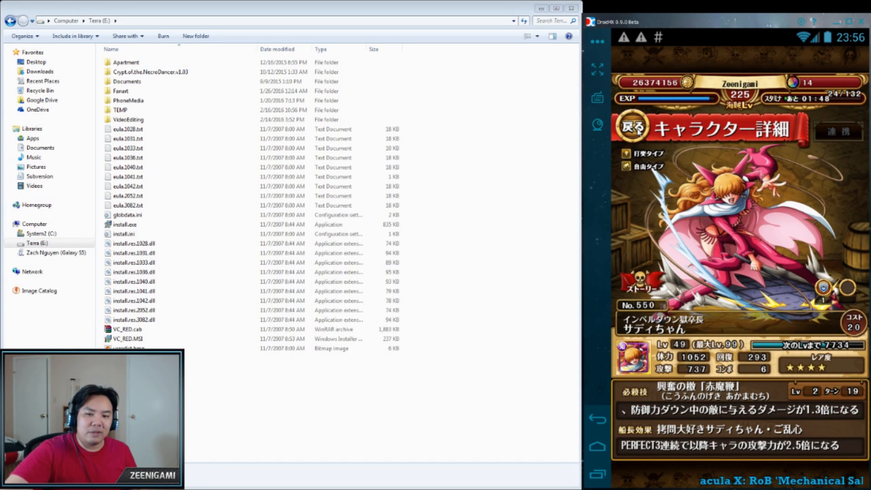
# Leave the character details, pick a friend helper, and confirm the crew to start the adventure.
pyautogui.click(632, 127)
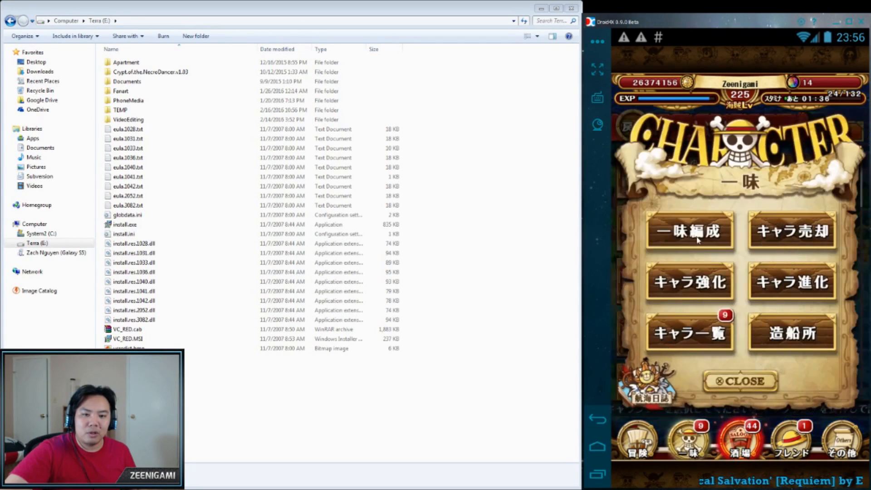
pyautogui.click(689, 231)
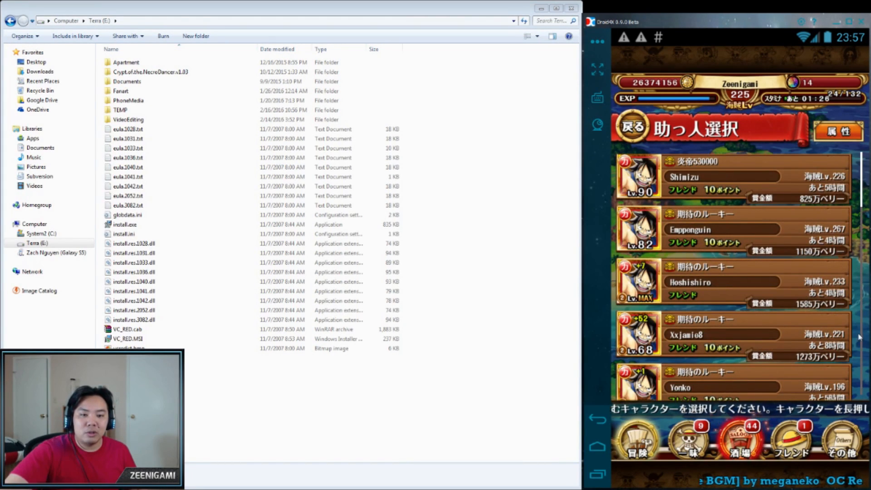
pyautogui.click(700, 184)
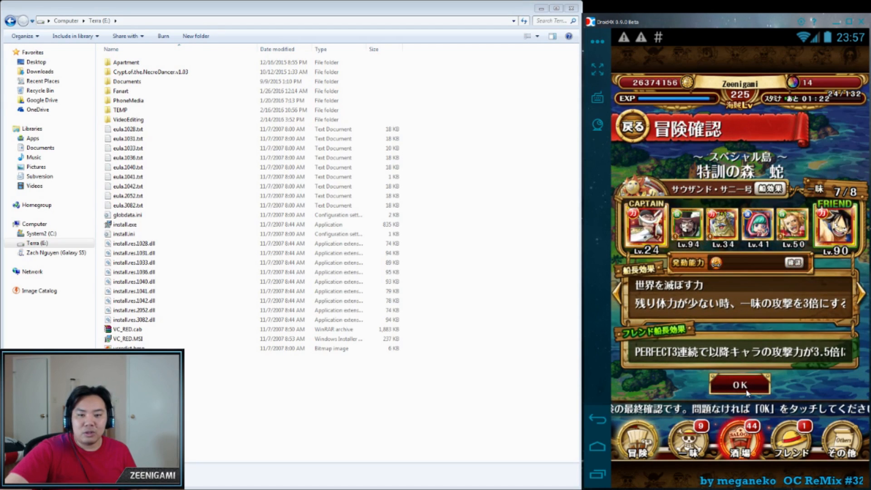
pyautogui.click(740, 385)
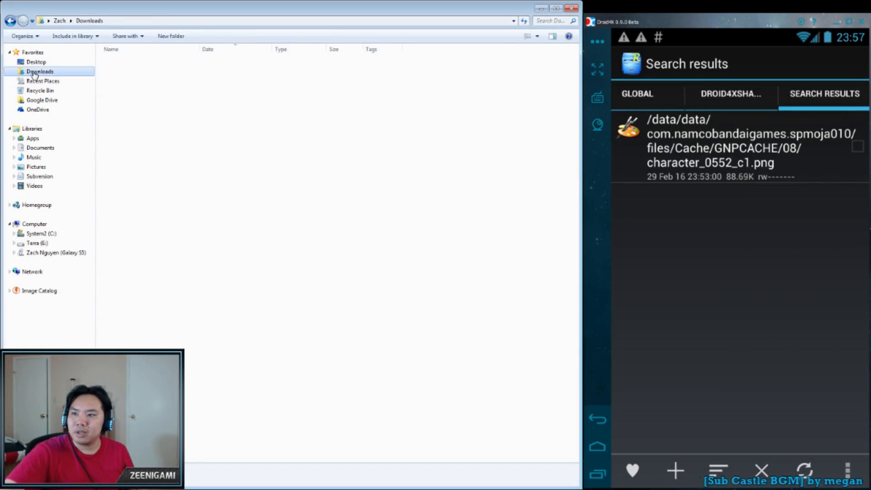
# Open Pictures > OPTC > Extracted in Explorer and leave Root Explorer's search results.
pyautogui.click(42, 81)
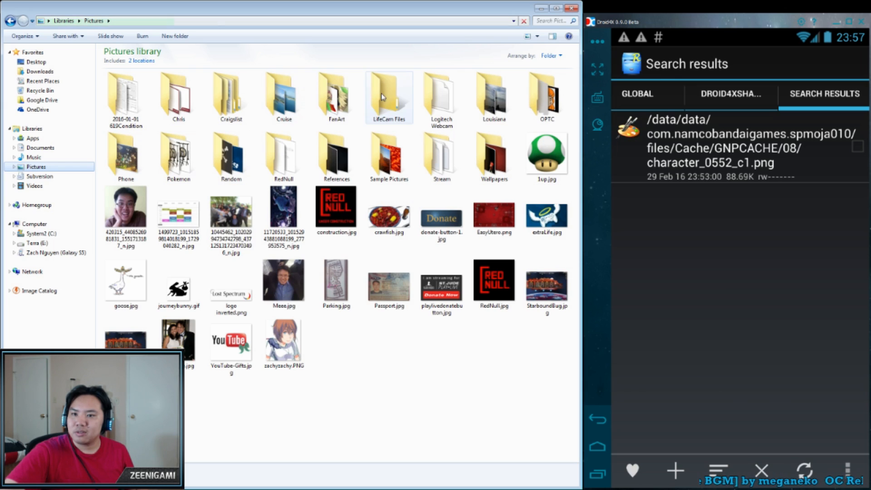
pyautogui.doubleClick(547, 97)
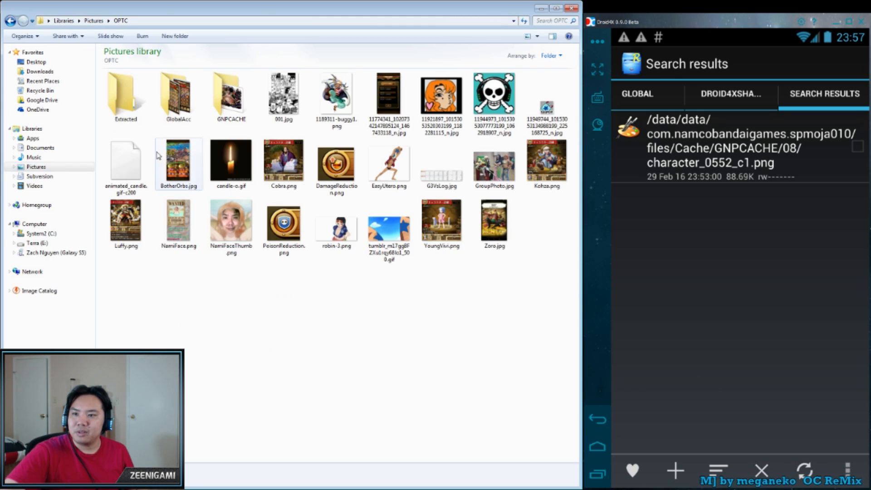
pyautogui.doubleClick(126, 94)
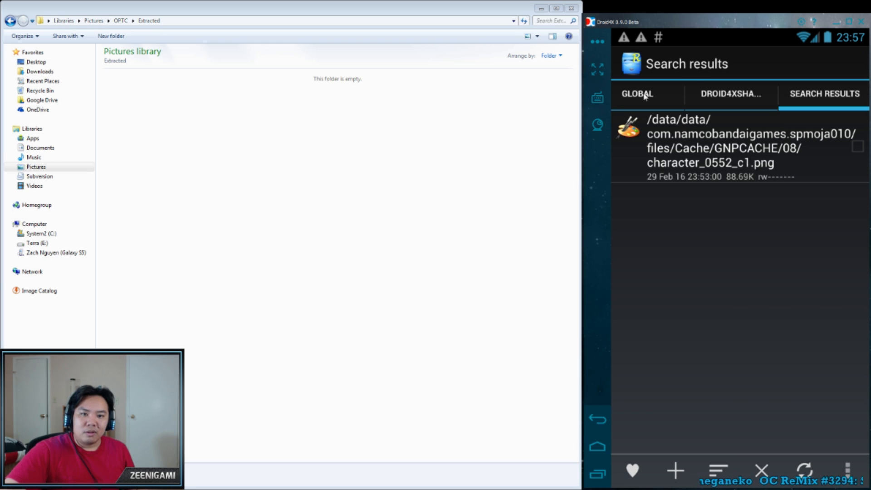
pyautogui.click(722, 141)
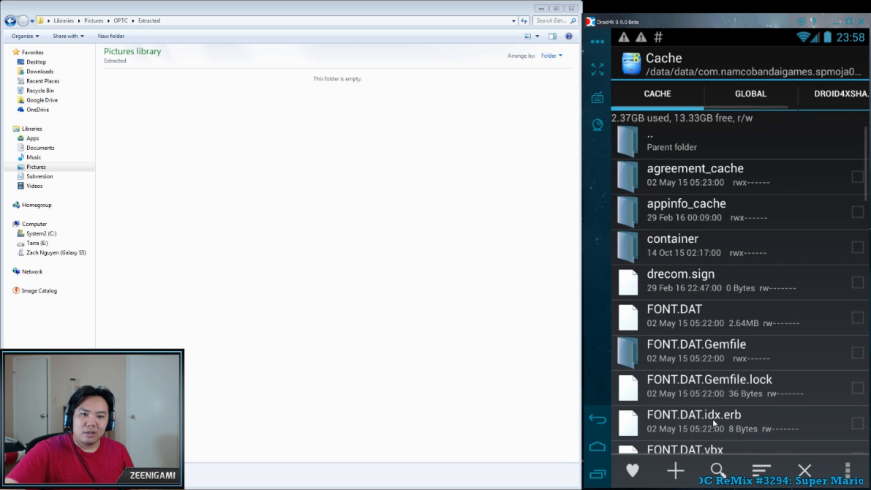
# Browse from the device root through data and com.namcobandaigames.spmoja010 into the game's Cache folder.
pyautogui.click(667, 140)
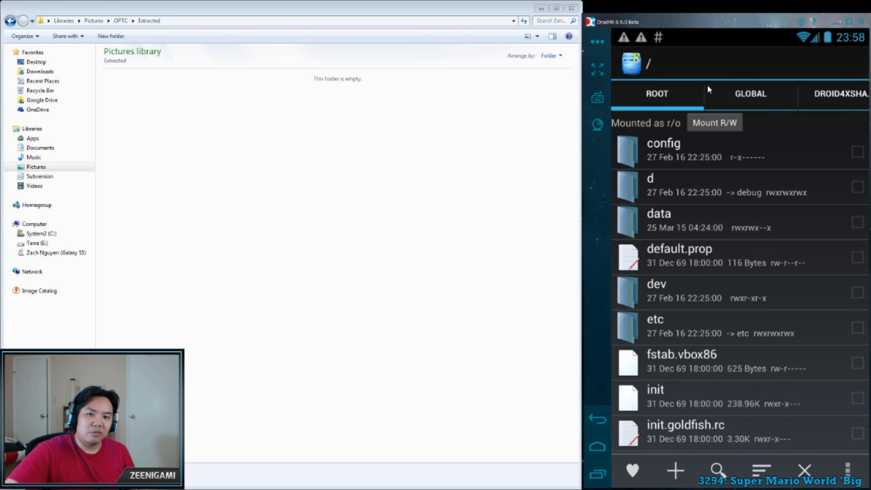
pyautogui.moveTo(688, 217)
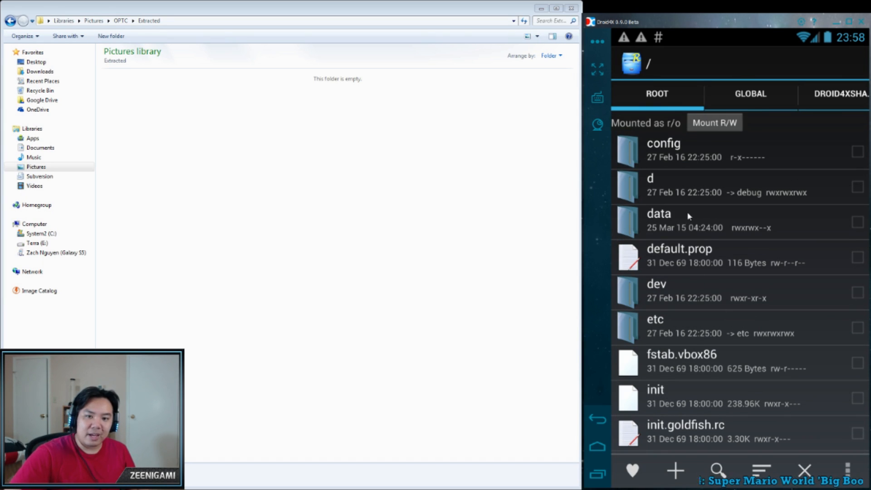
pyautogui.click(659, 214)
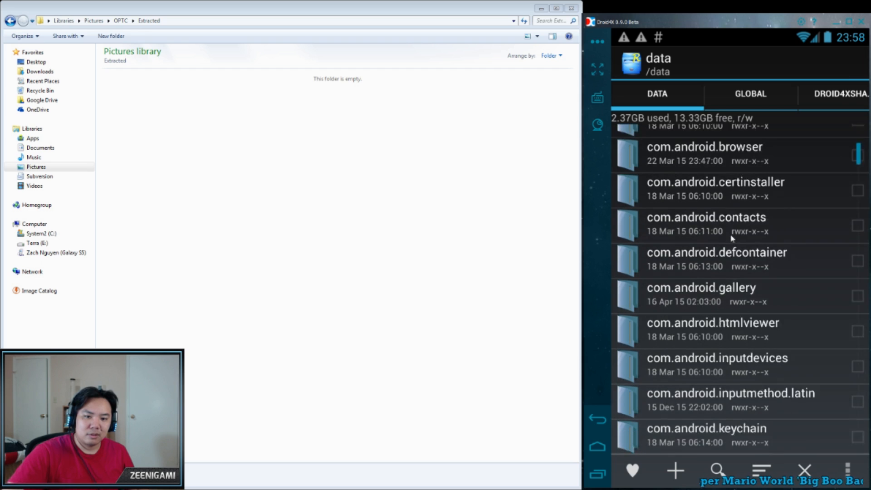
pyautogui.scroll(-3)
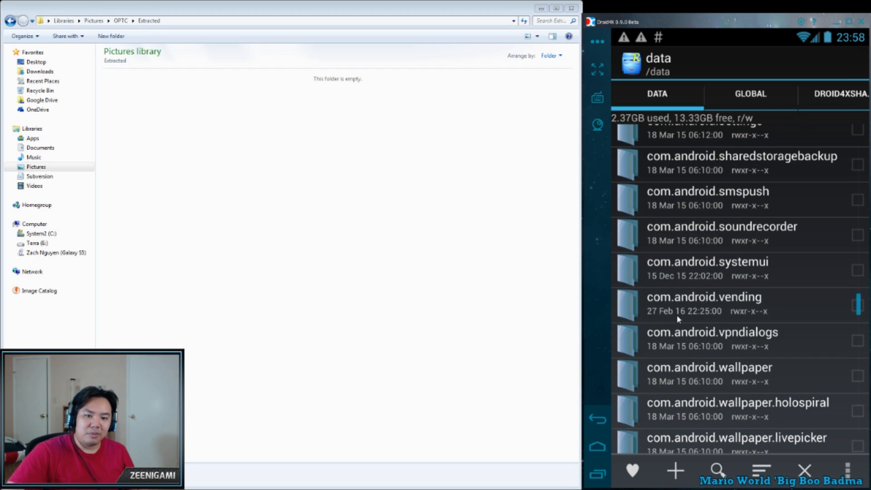
pyautogui.scroll(-3)
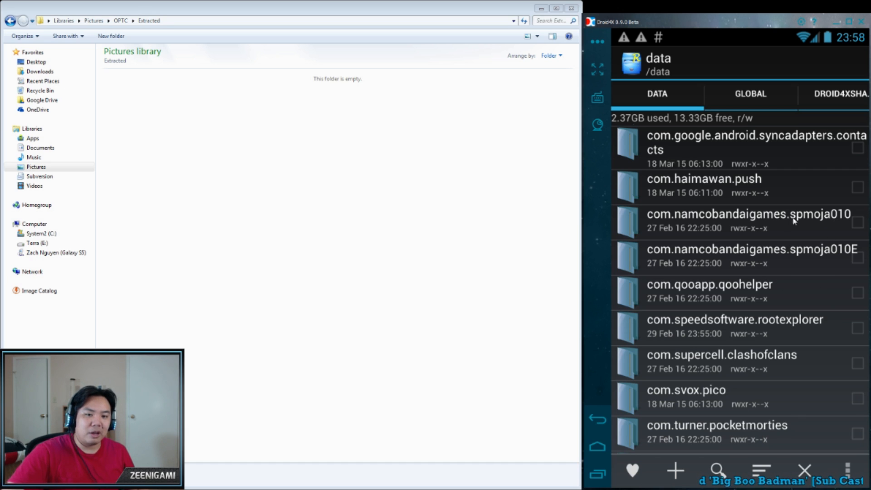
pyautogui.click(750, 214)
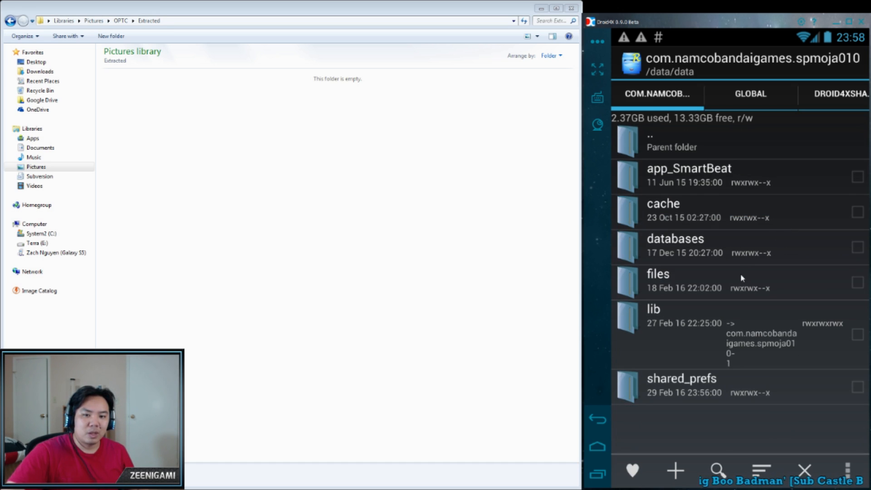
pyautogui.click(663, 211)
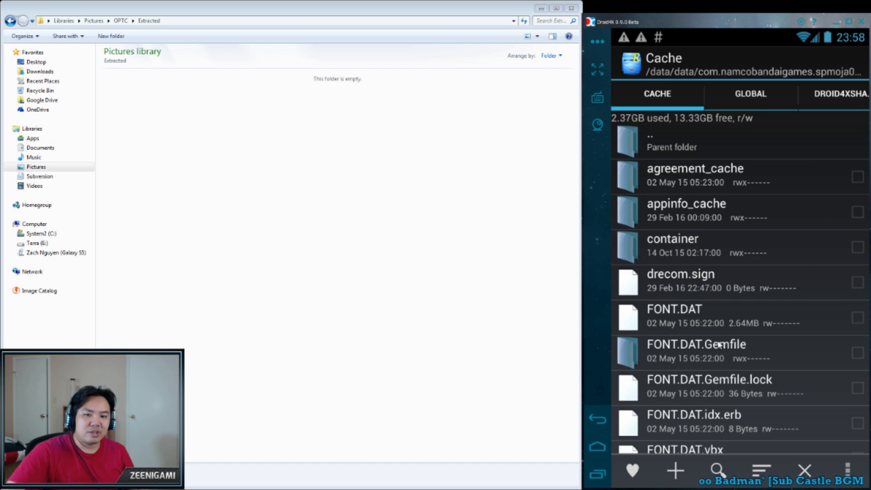
pyautogui.scroll(-3)
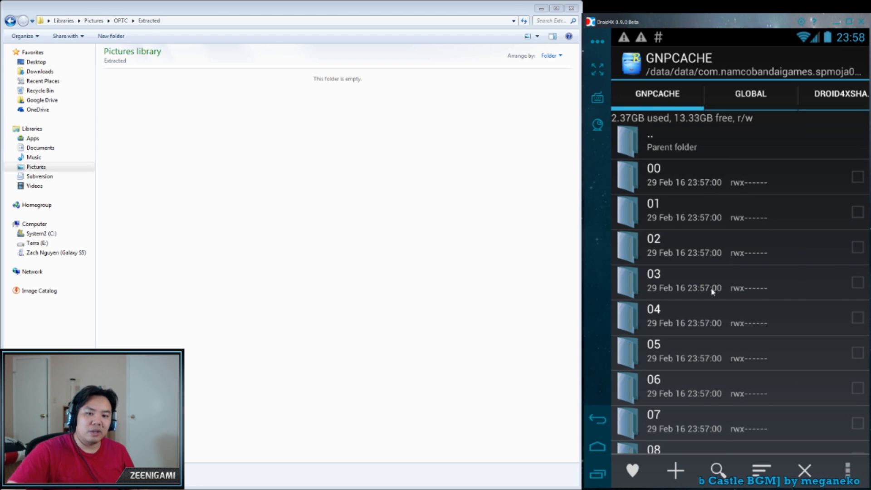
pyautogui.moveTo(853, 218)
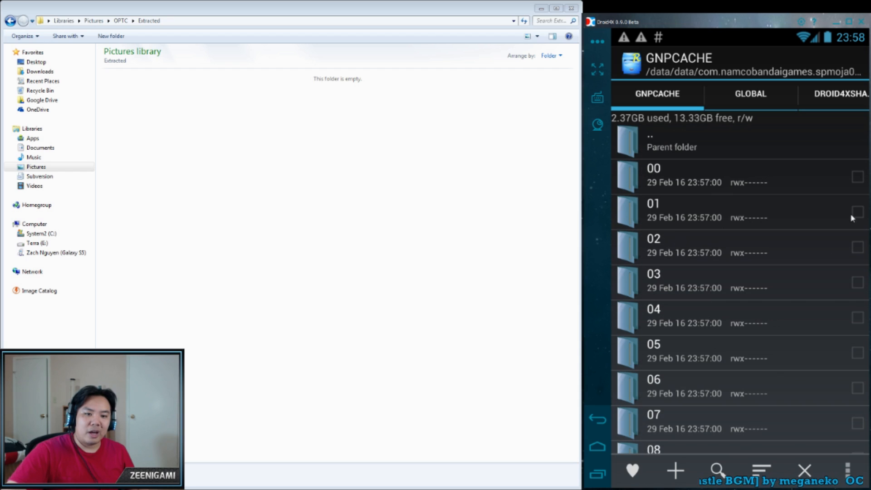
pyautogui.click(761, 470)
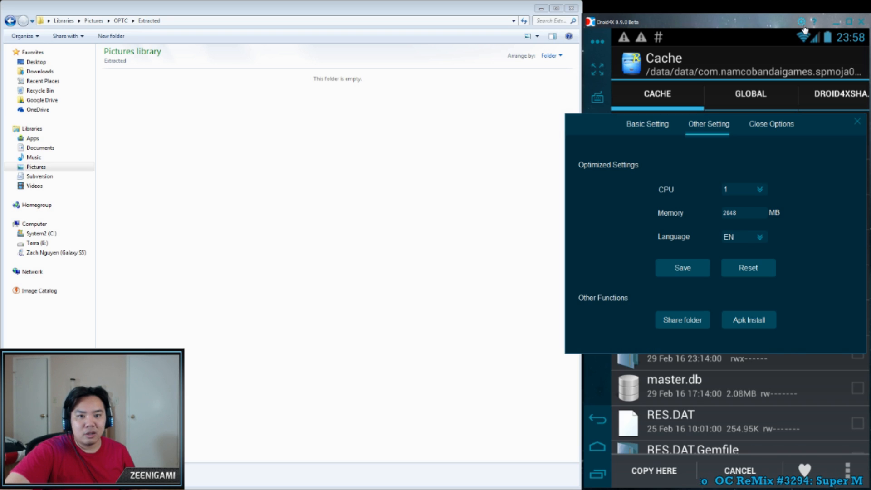
pyautogui.moveTo(682, 320)
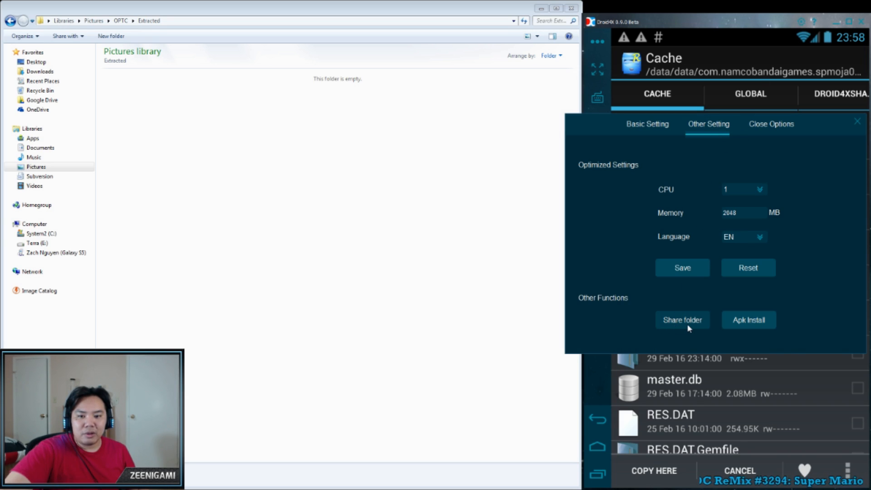
# Start Droid4X's Share folder selection and browse the Windows folder tree for the share location.
pyautogui.click(682, 320)
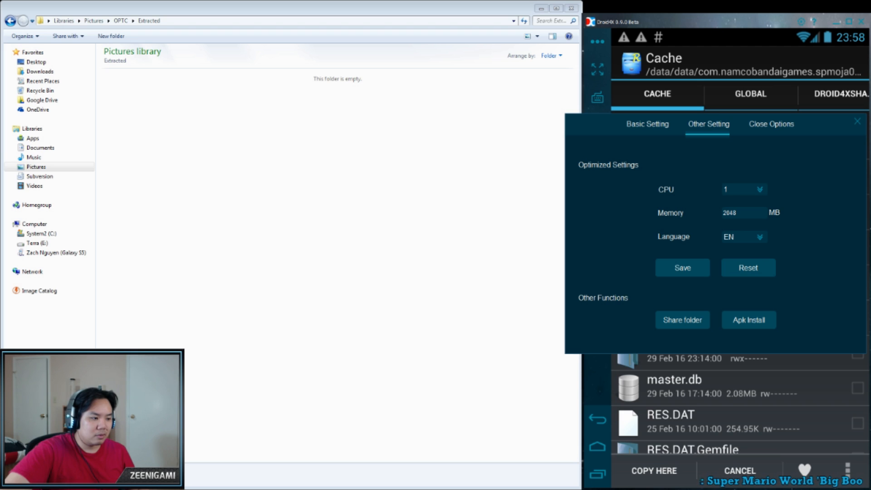
pyautogui.click(681, 319)
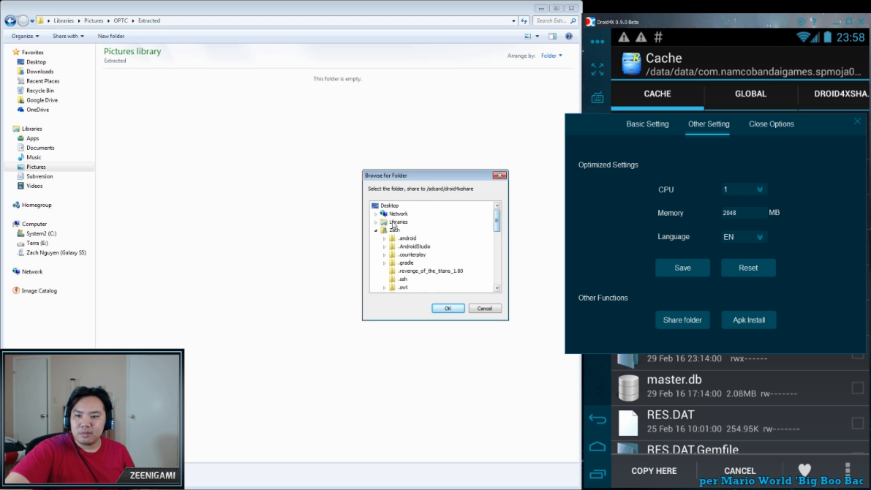
pyautogui.scroll(-3)
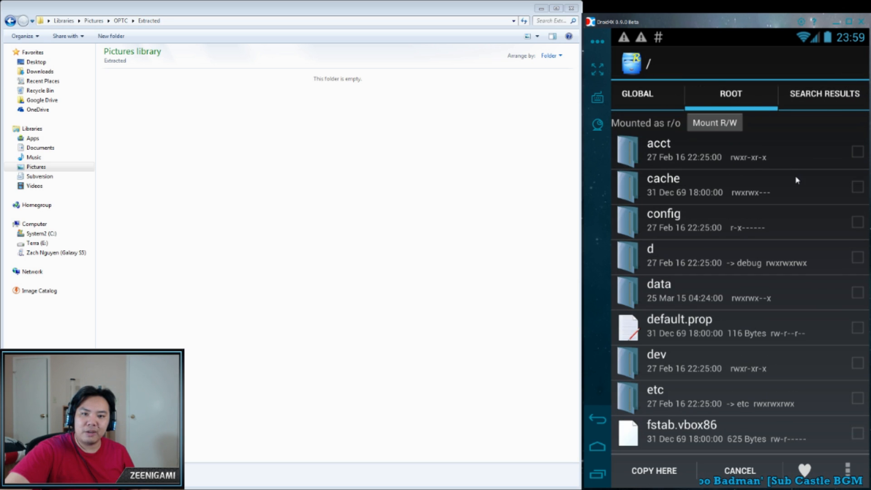
# Go to /sdcard/droid4xshare and paste the GNPCACHE folder there with Copy Here.
pyautogui.scroll(-3)
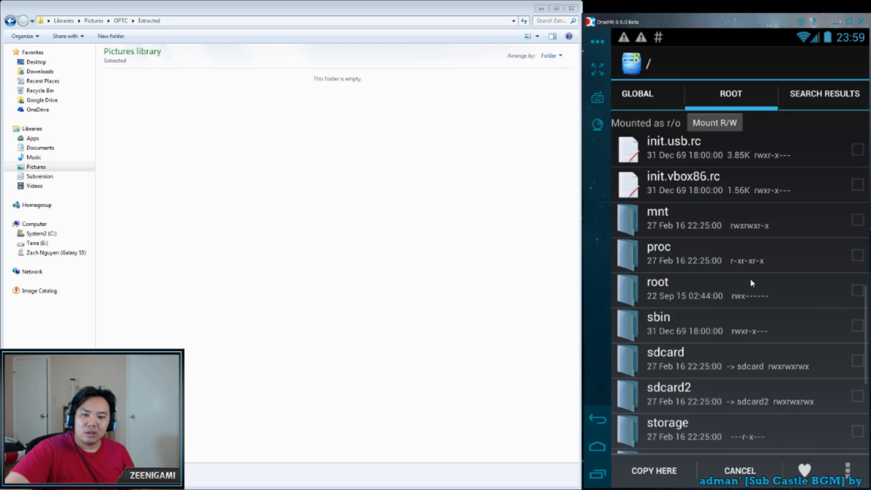
pyautogui.click(665, 352)
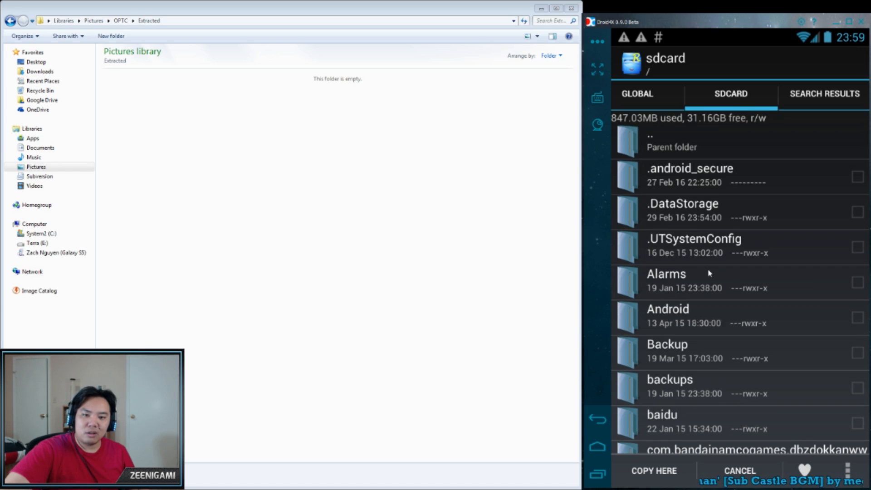
pyautogui.scroll(-3)
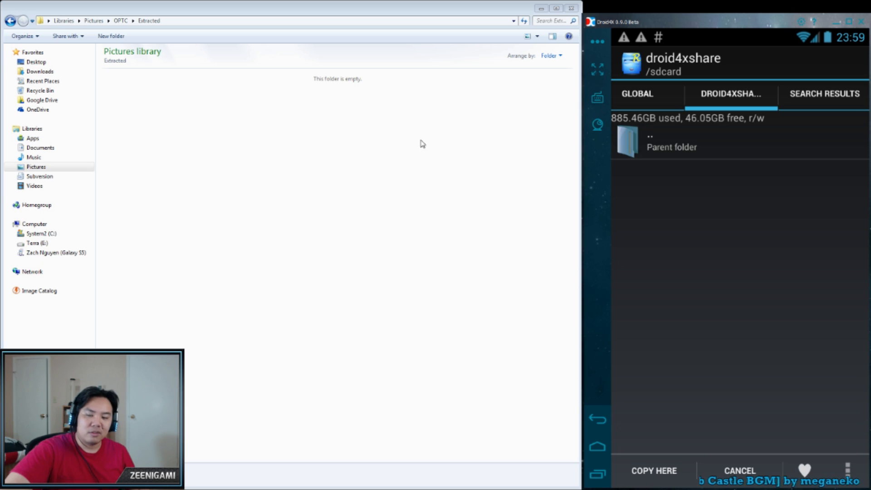
pyautogui.click(653, 471)
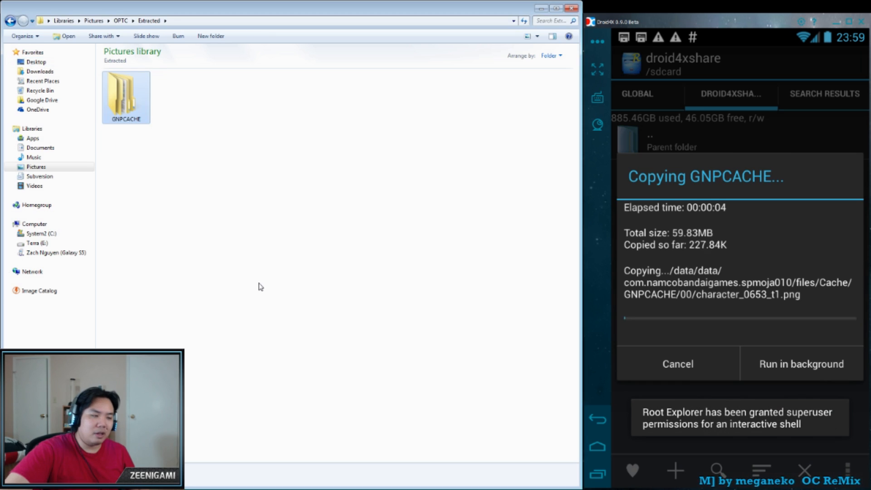
pyautogui.moveTo(235, 227)
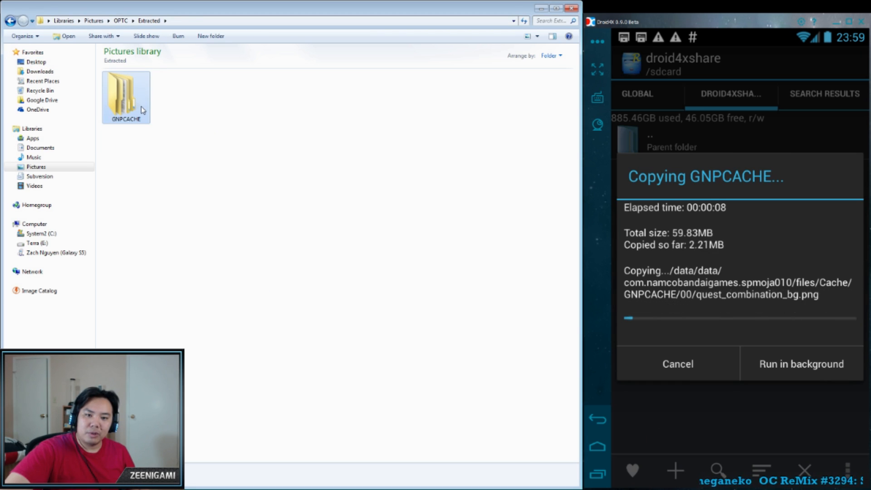
# Check the copied GNPCACHE folder on the PC, then cancel the ongoing copy.
pyautogui.doubleClick(125, 94)
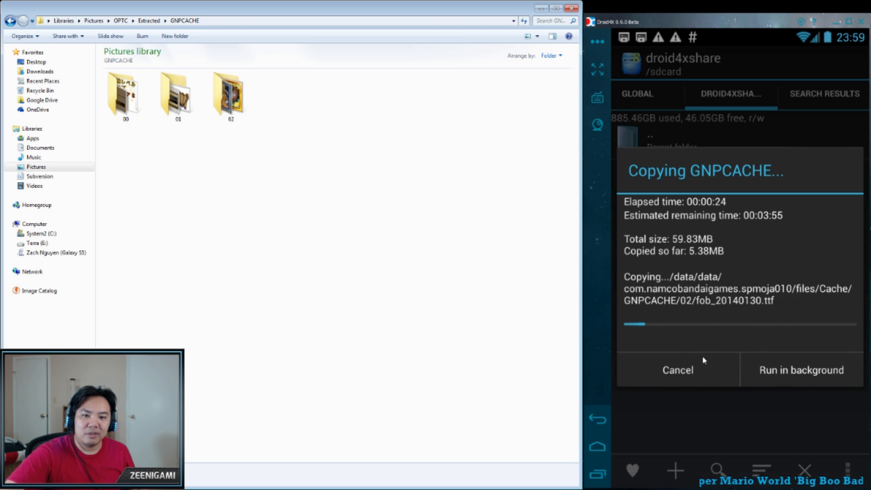
pyautogui.click(677, 370)
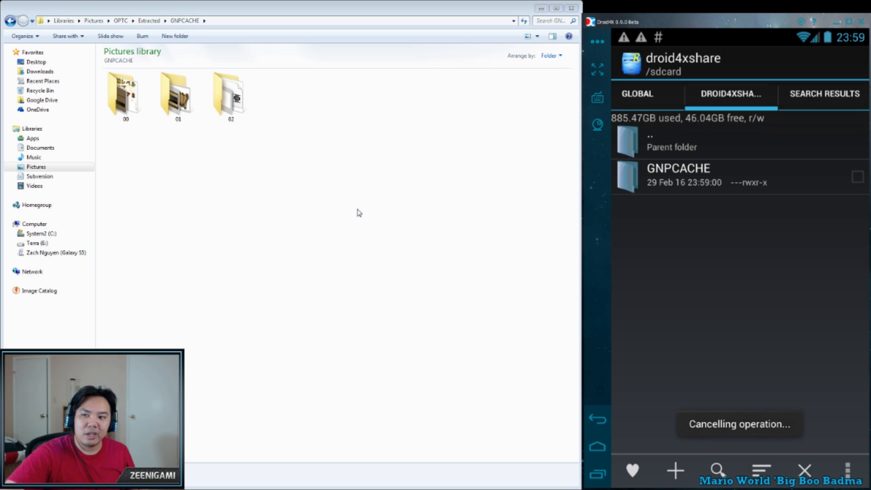
# Browse subfolders 00 and 02, inspecting gasha_btn_box, character_select_5.png and 0328_rot.png.
pyautogui.doubleClick(124, 95)
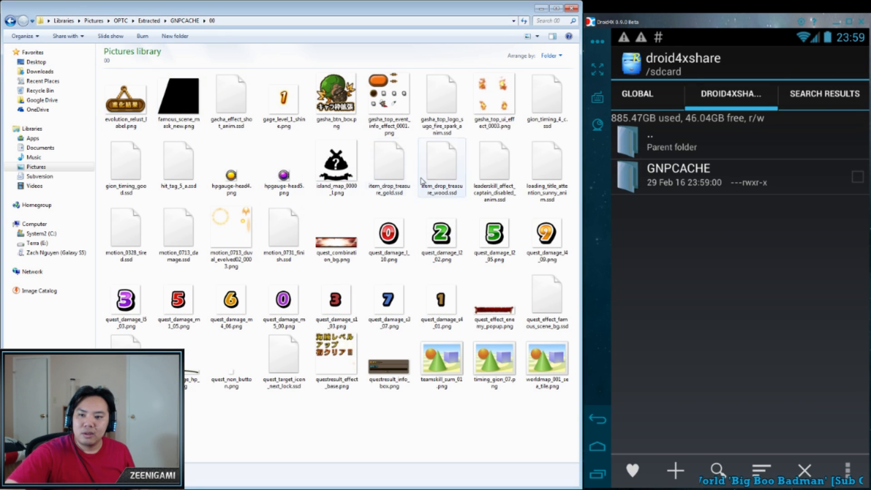
pyautogui.click(336, 99)
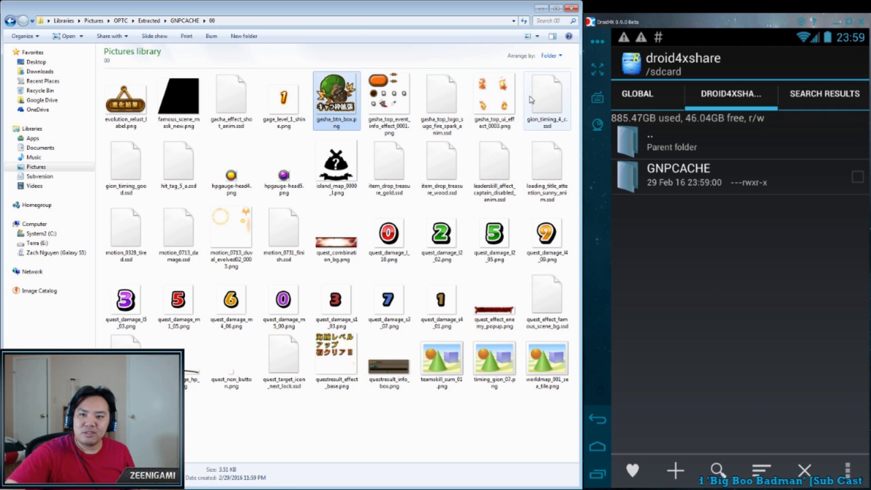
pyautogui.click(388, 300)
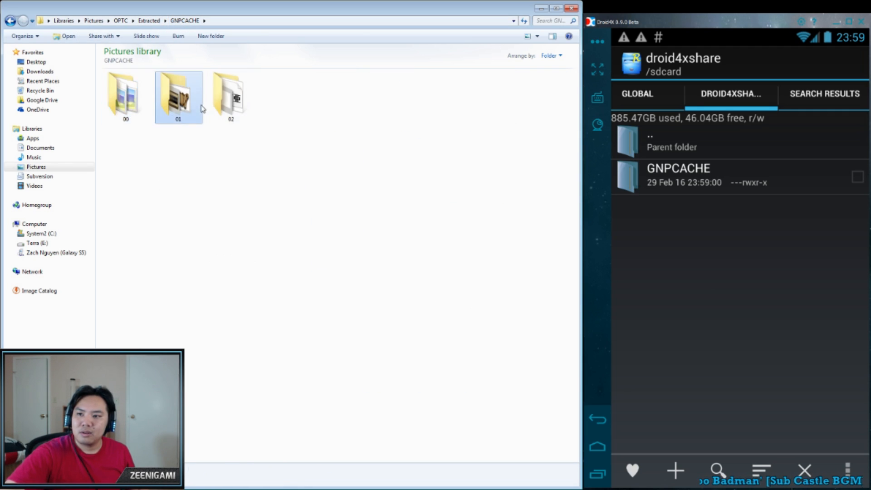
pyautogui.doubleClick(178, 95)
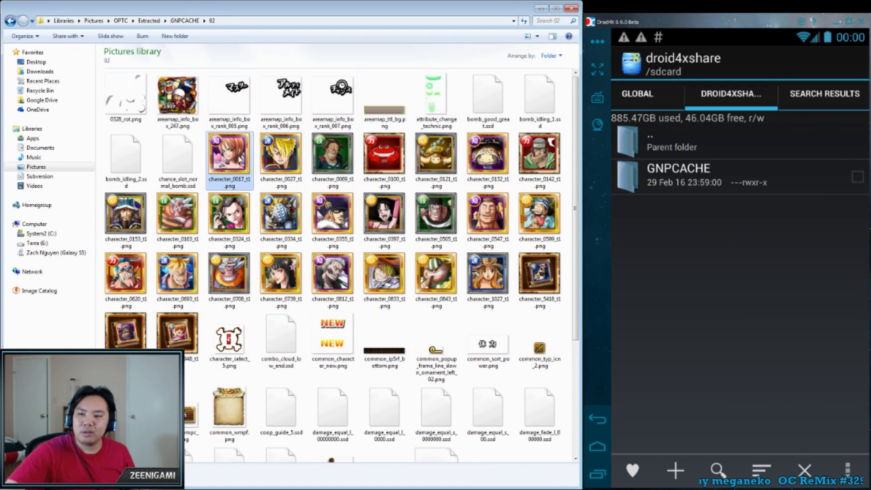
pyautogui.click(229, 339)
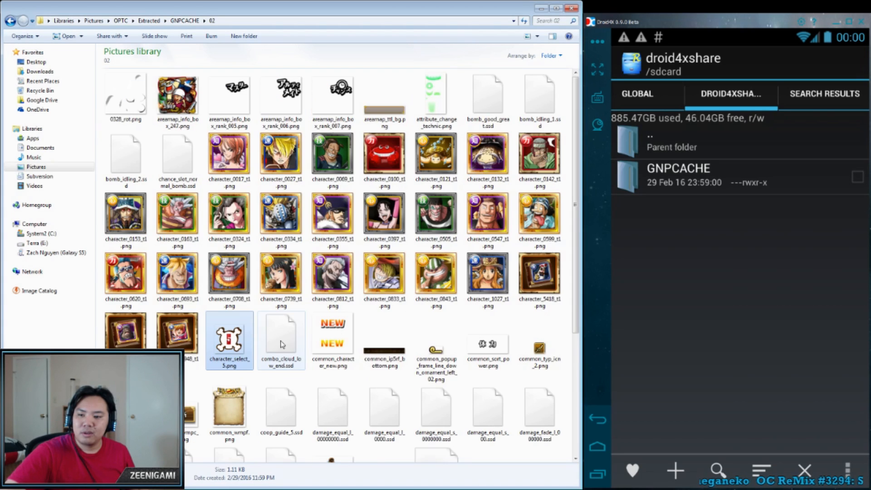
pyautogui.click(126, 94)
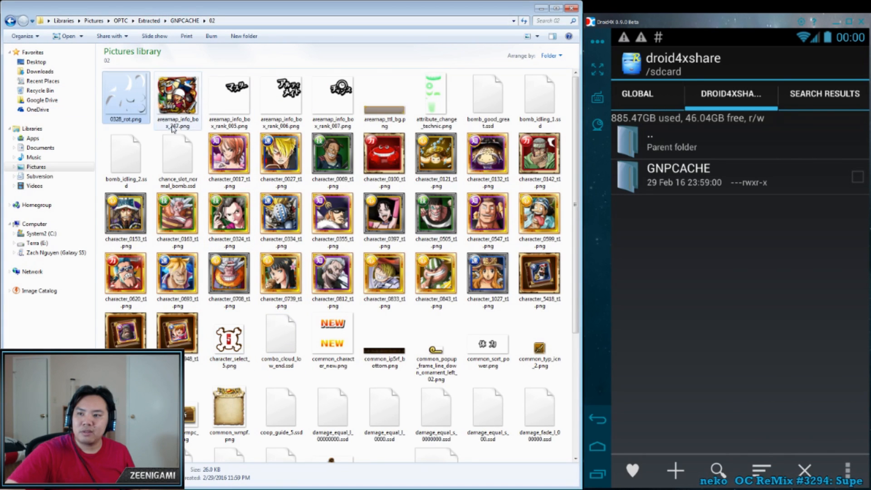
pyautogui.click(539, 339)
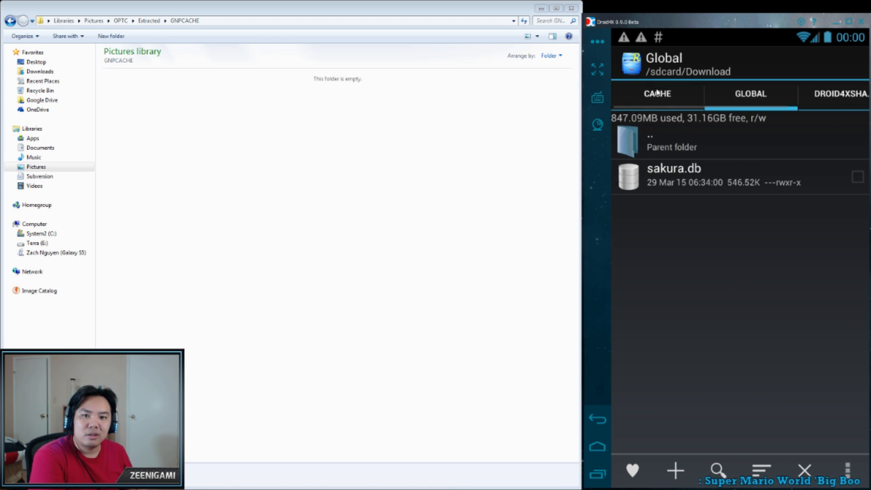
# Switch Root Explorer to the game's CACHE tab.
pyautogui.click(656, 94)
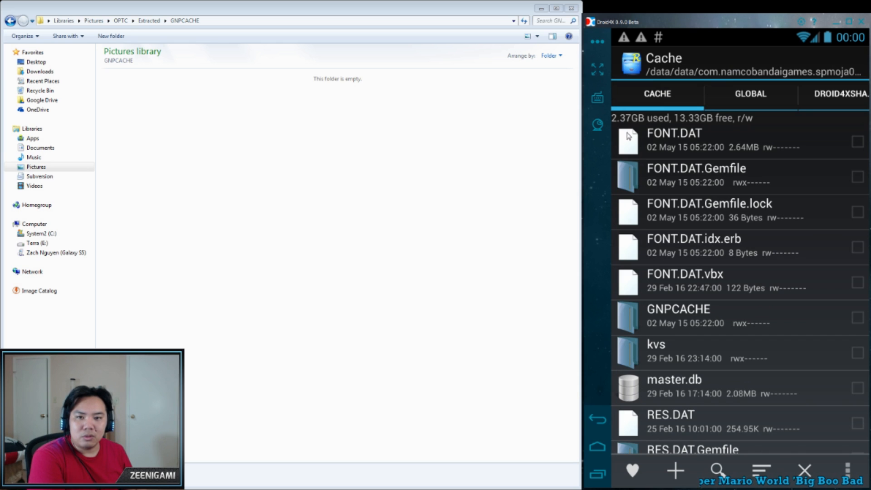
pyautogui.moveTo(611, 309)
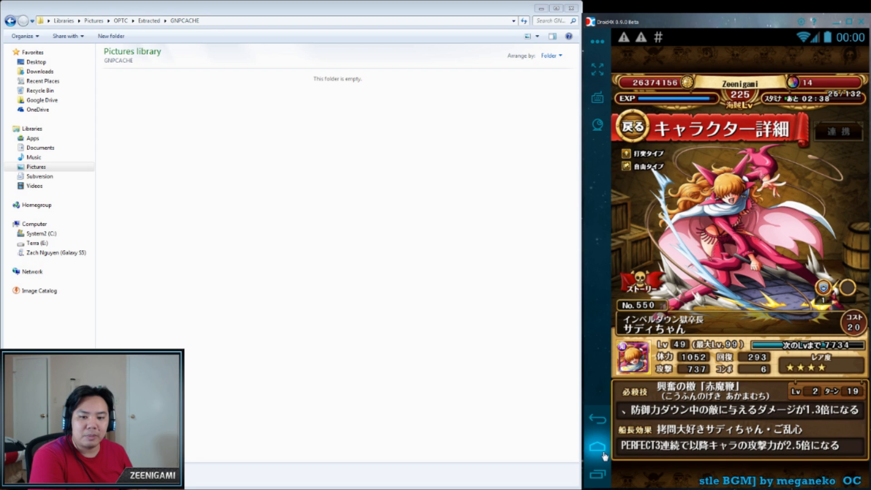
# Search GNPCACHE for c1.png, paste character_0552_c1.png into droid4xshare, and open it.
pyautogui.click(598, 446)
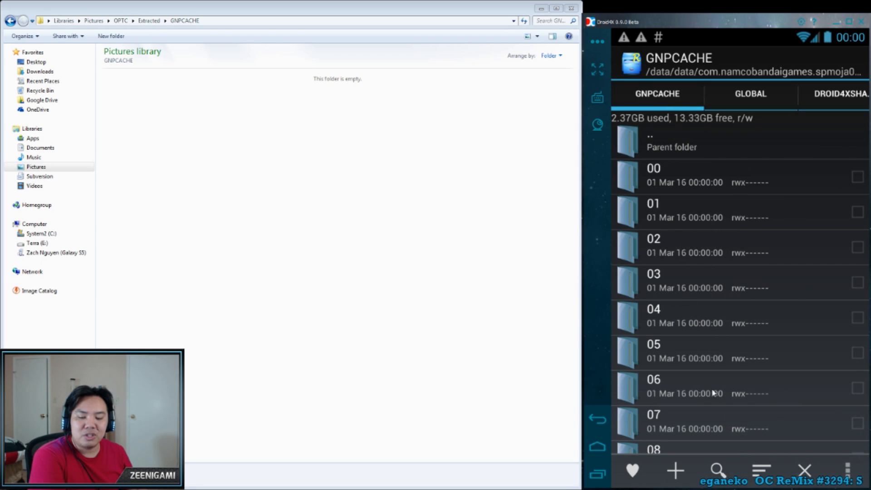
pyautogui.click(717, 470)
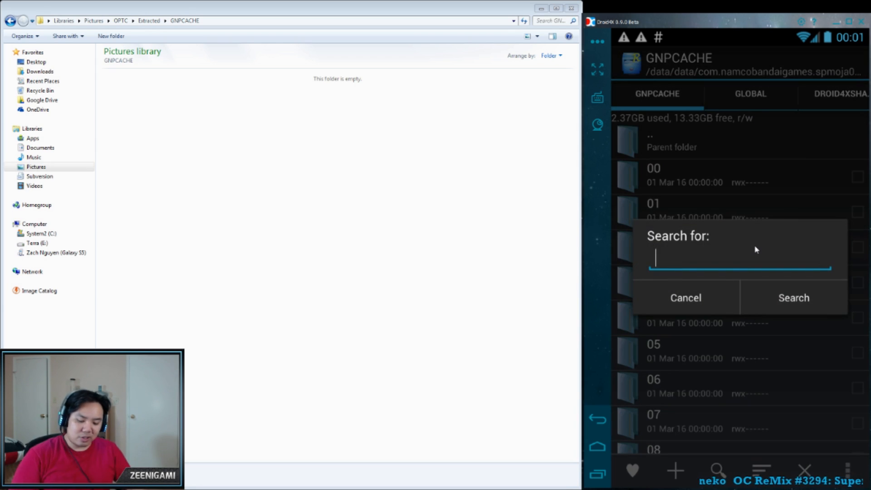
pyautogui.write('c1.png')
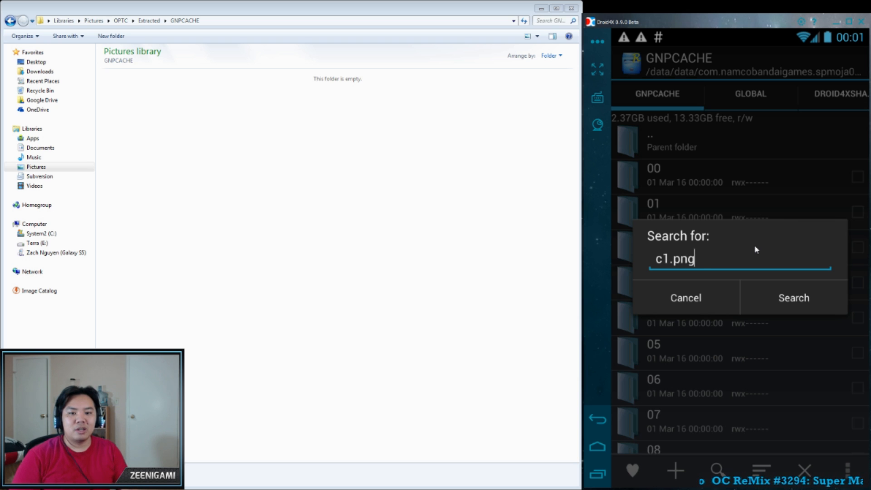
pyautogui.click(793, 298)
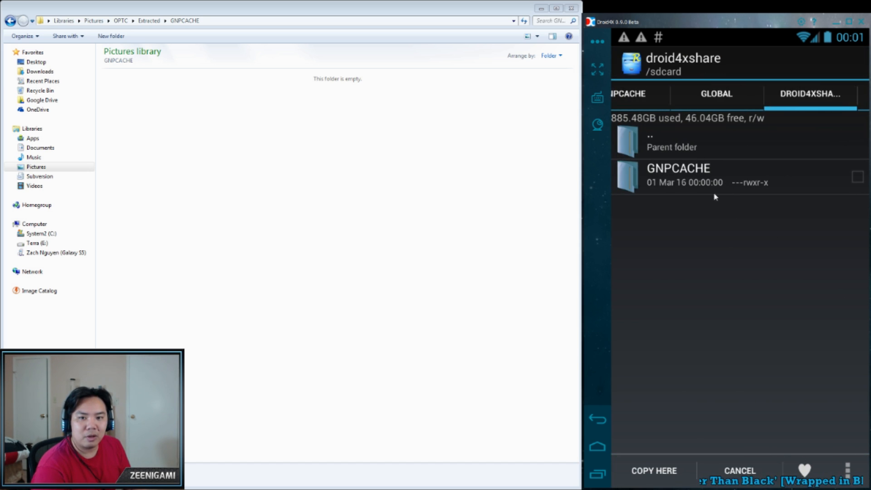
pyautogui.click(654, 470)
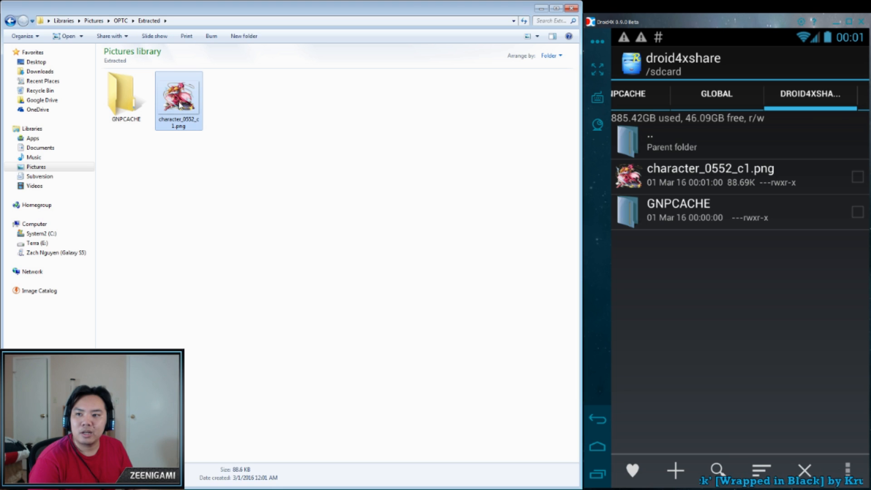
pyautogui.doubleClick(178, 95)
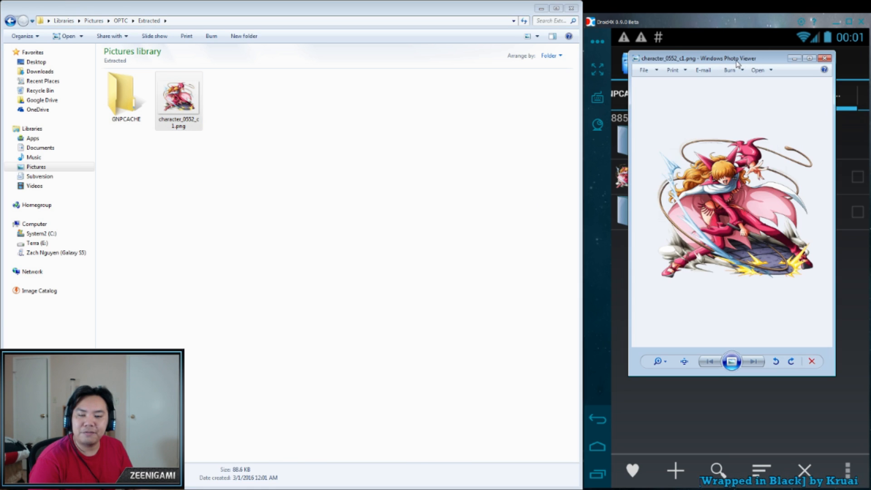
# Maximize Photo Viewer and zoom in on the character_0552_c1.png artwork.
pyautogui.click(809, 58)
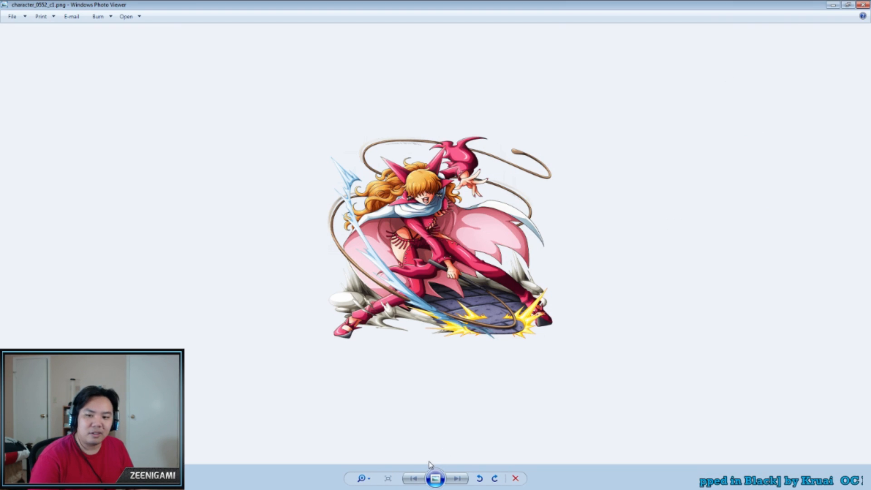
pyautogui.click(361, 479)
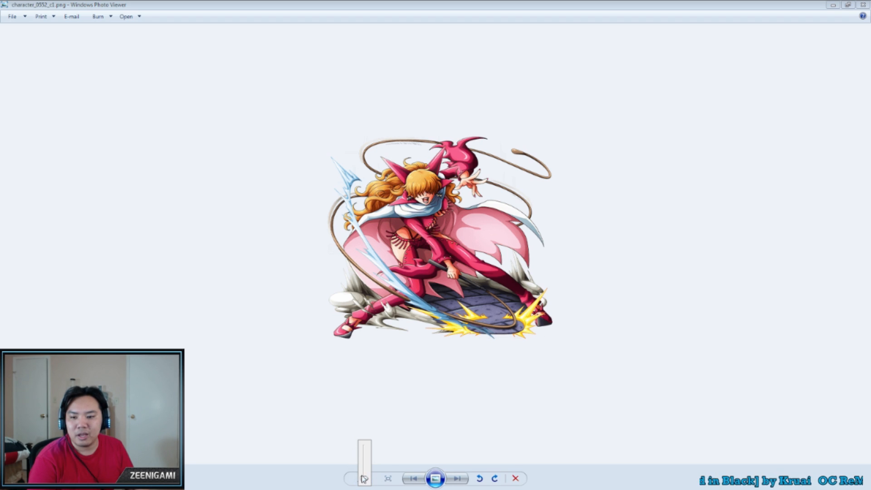
pyautogui.click(363, 478)
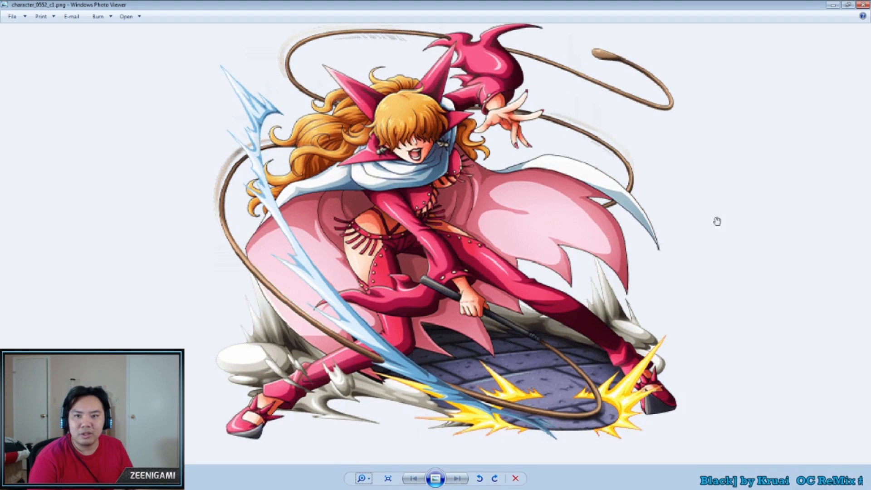